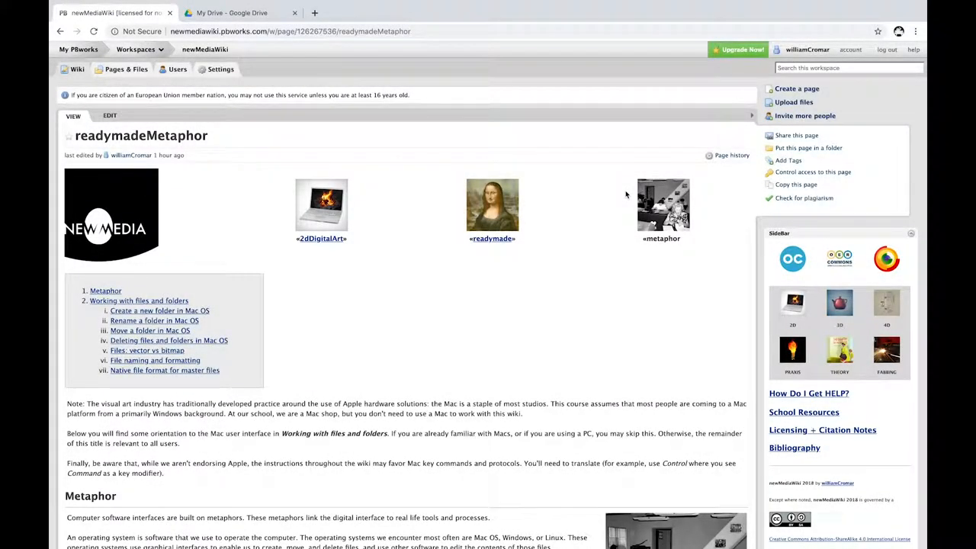
{"action": "mouse_move", "coordinate": [338, 314]}
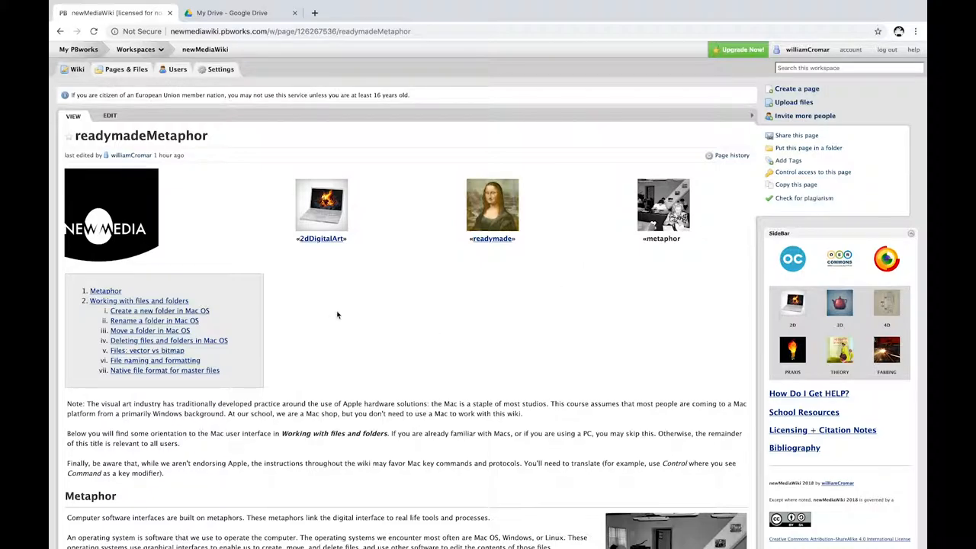
{"action": "mouse_move", "coordinate": [430, 261]}
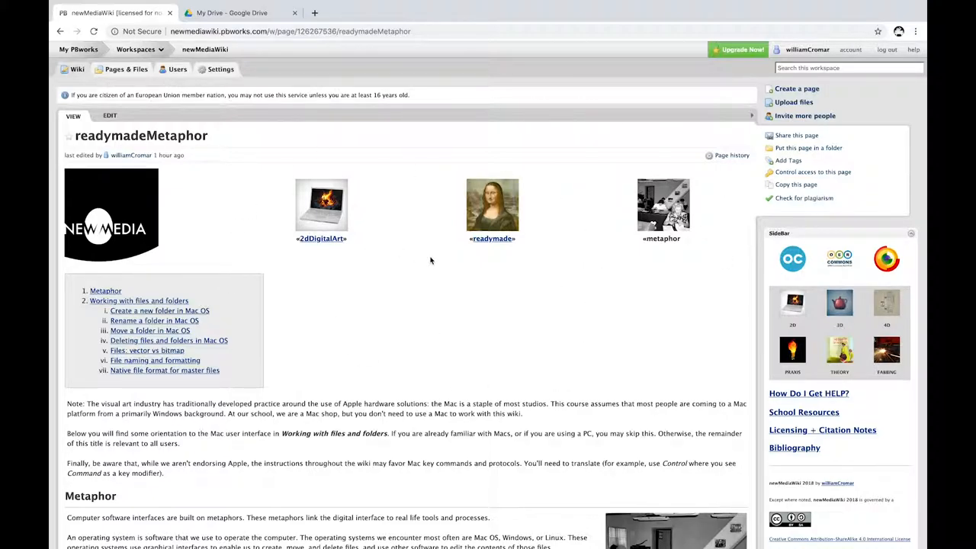
{"action": "mouse_move", "coordinate": [387, 266]}
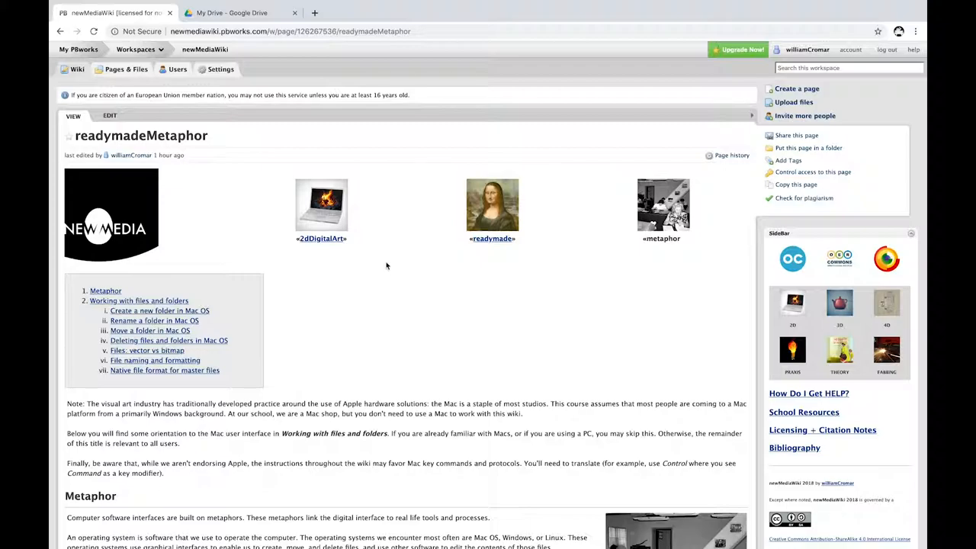
{"action": "mouse_move", "coordinate": [405, 325]}
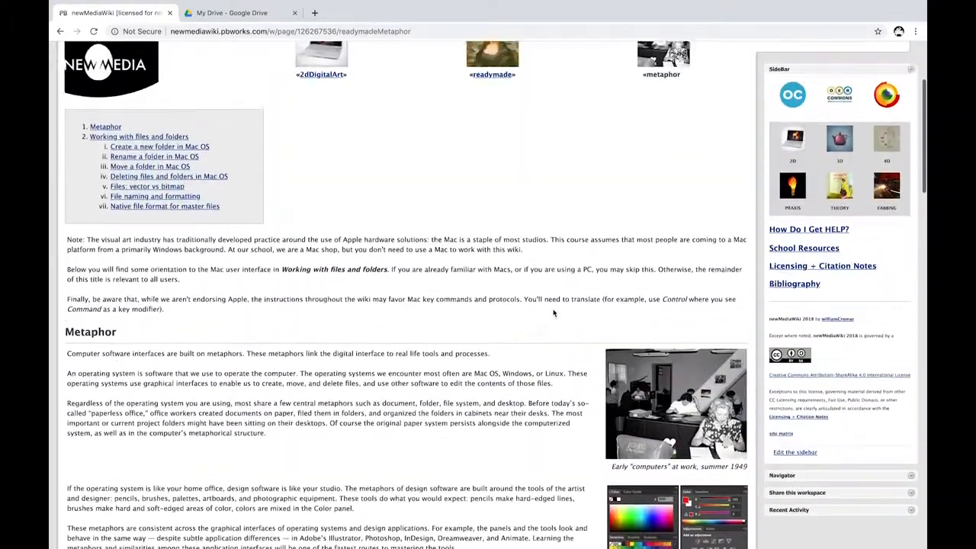
Step: Scroll the readymadeMetaphor page and switch from the Photoshop desktop back to the Chrome wiki desktop
{"action": "scroll", "scroll_direction": "down", "scroll_amount": 3}
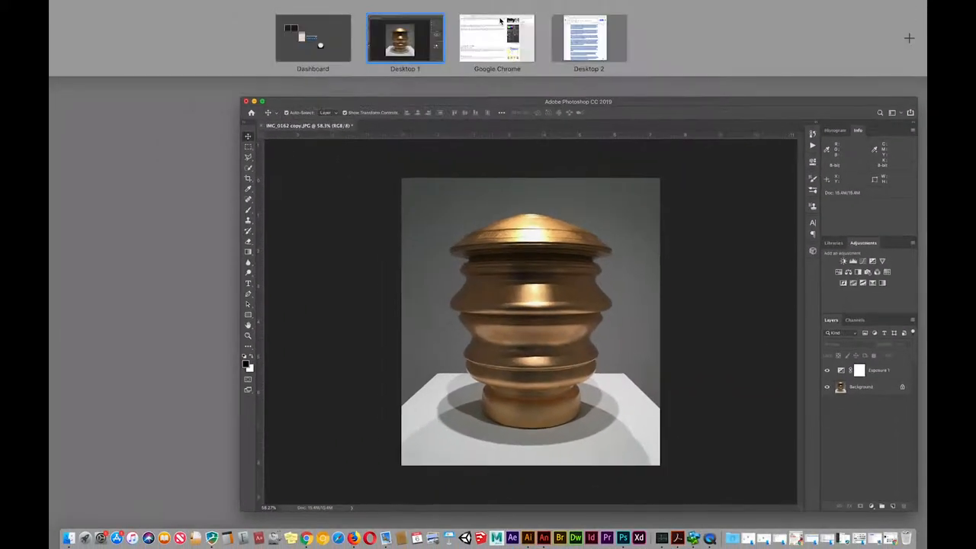
{"action": "left_click", "coordinate": [496, 37]}
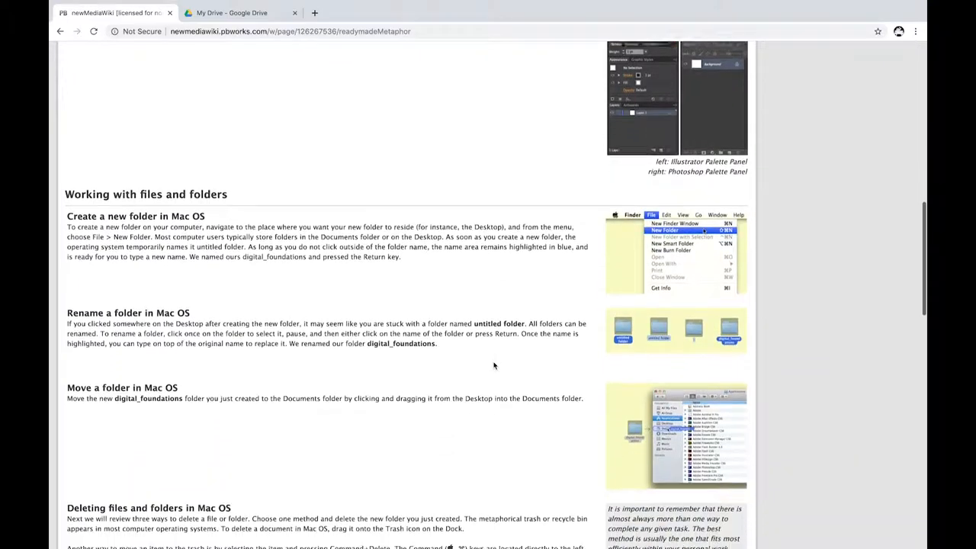
Step: Scroll down until 'Deleting files and folders in Mac OS' is fully visible
{"action": "scroll", "scroll_direction": "down", "scroll_amount": 3}
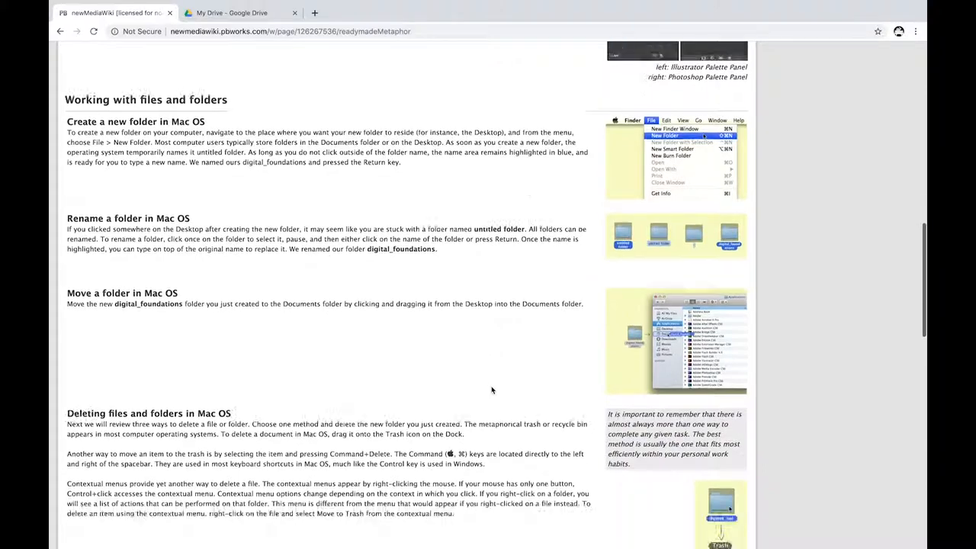
{"action": "scroll", "scroll_direction": "down", "scroll_amount": 3}
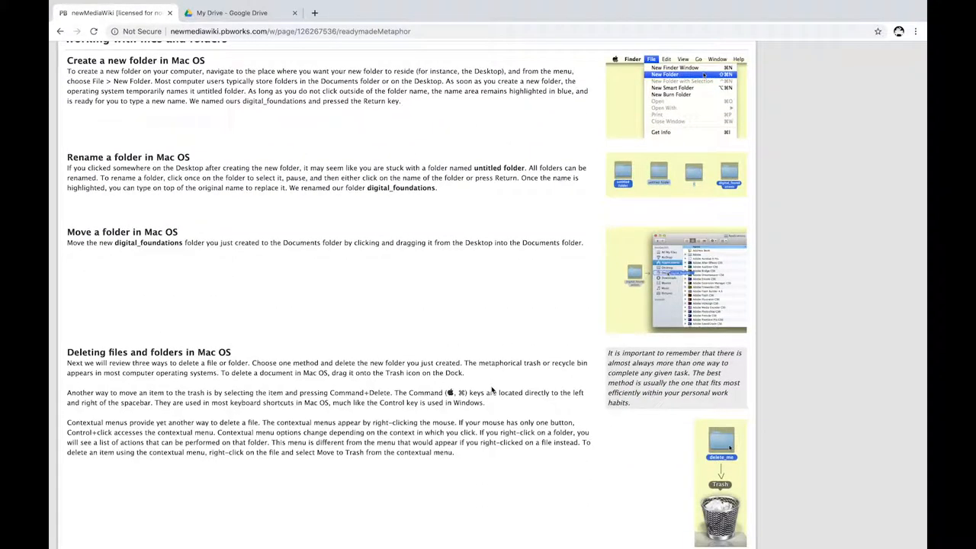